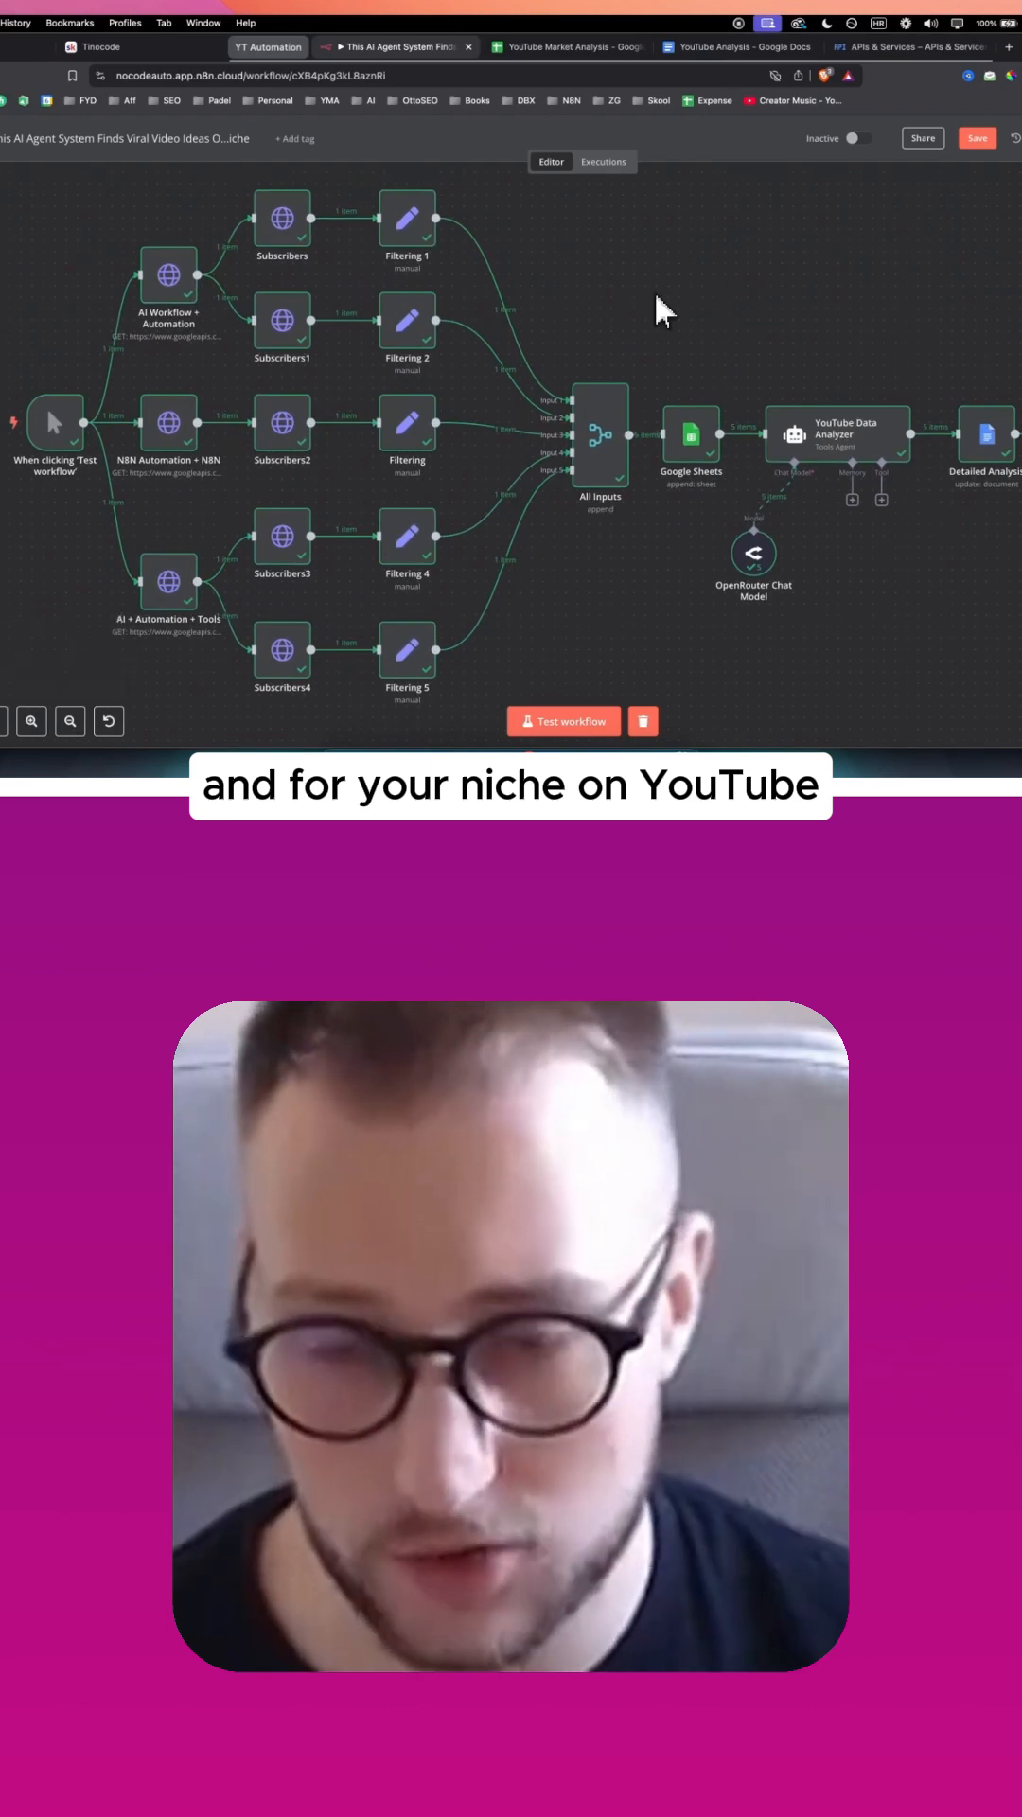
pyautogui.moveTo(604, 689)
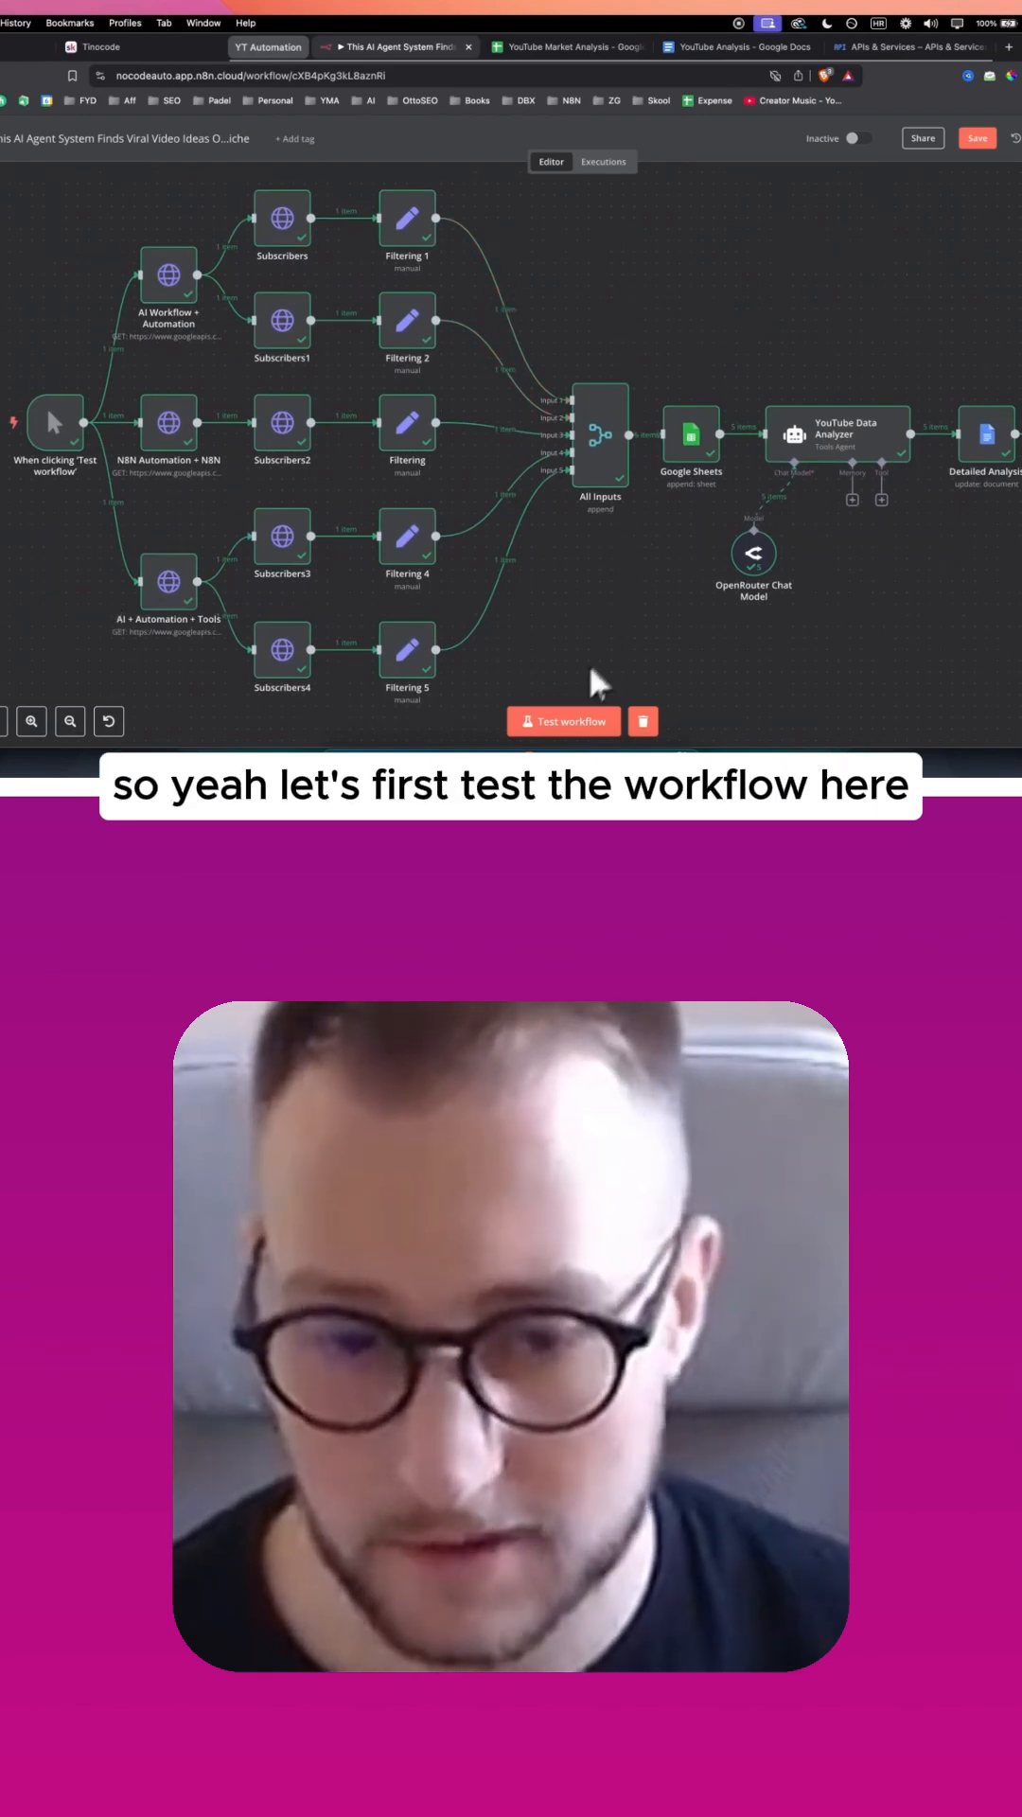
# Run Test workflow so the YouTube analysis nodes execute, then move to the sheet.
pyautogui.click(565, 722)
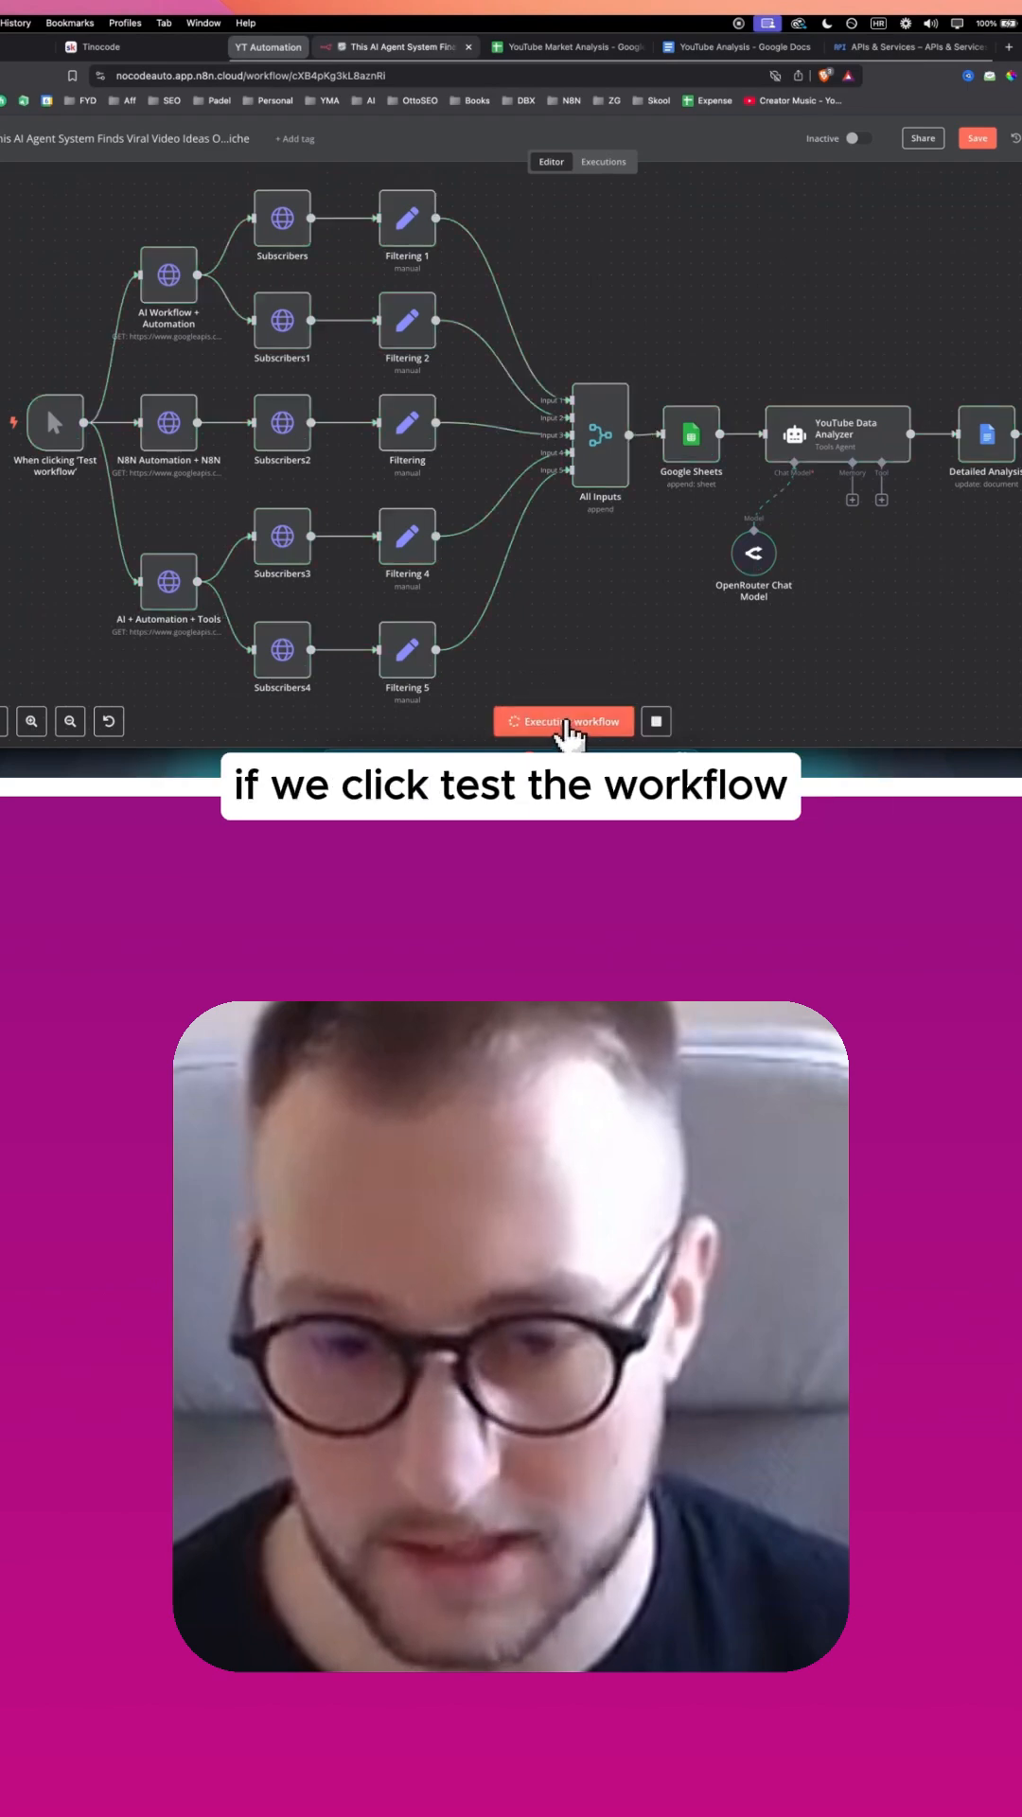
pyautogui.click(564, 721)
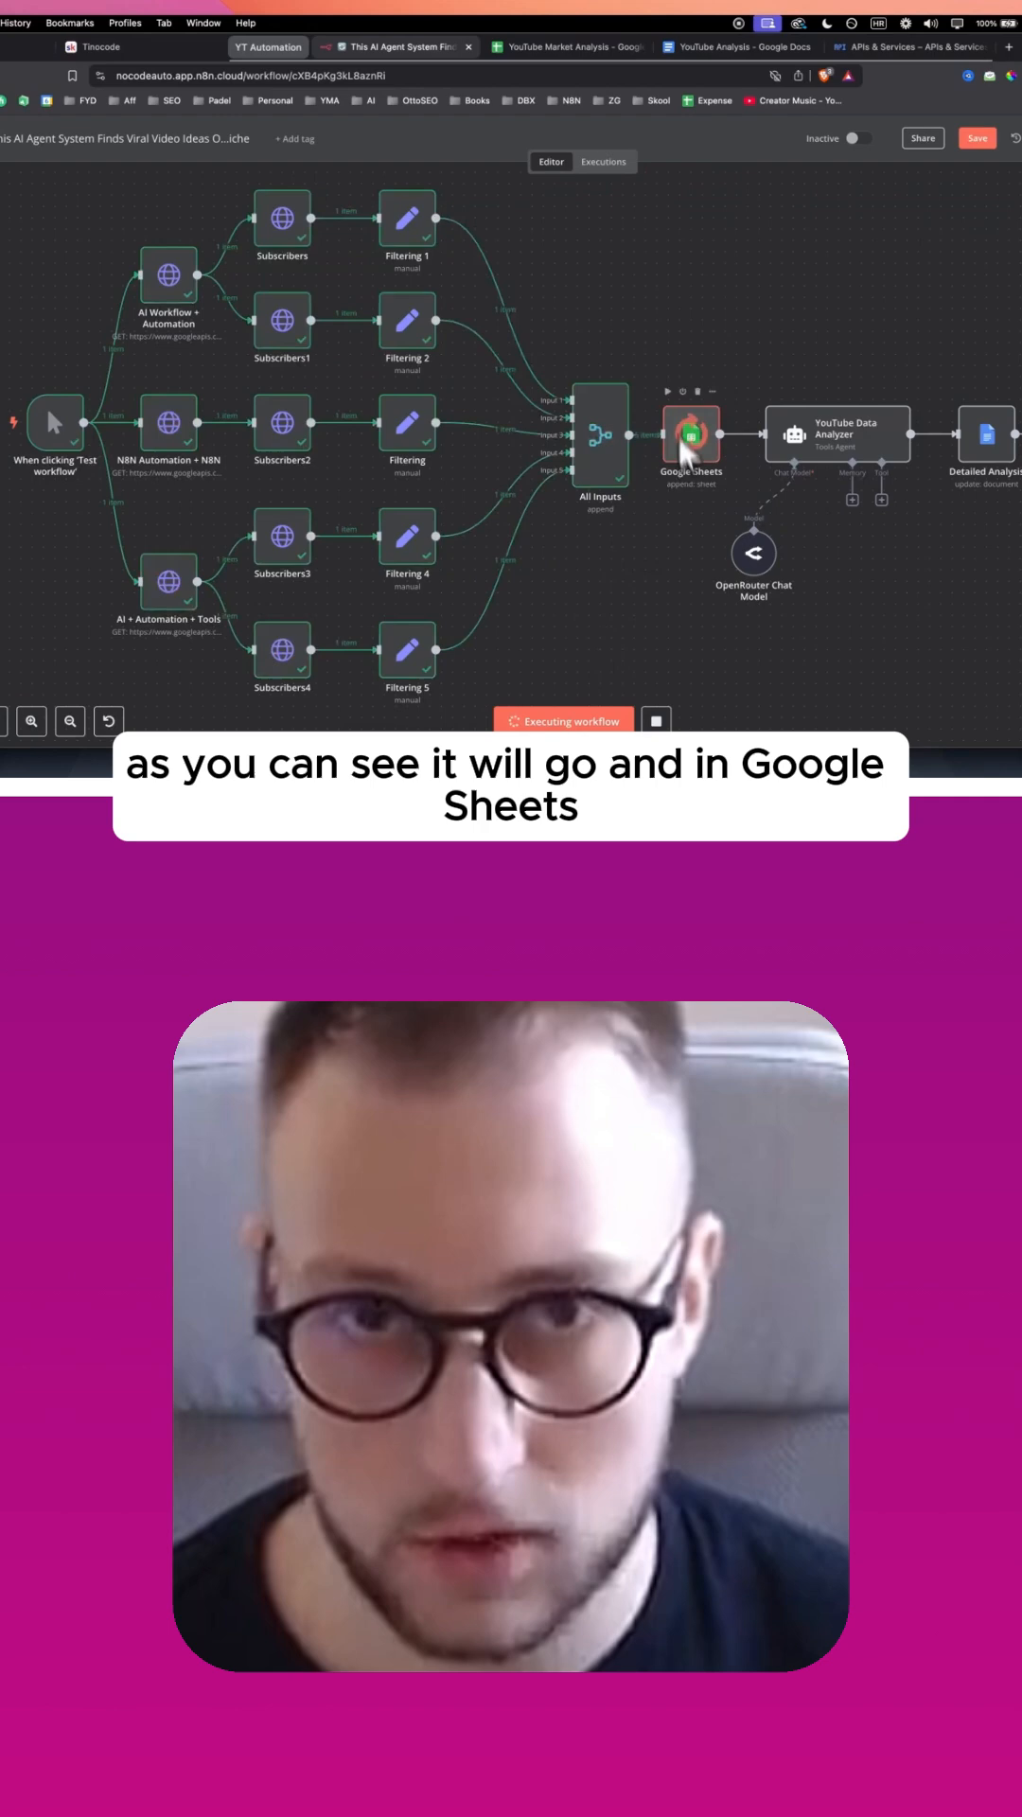
pyautogui.click(568, 45)
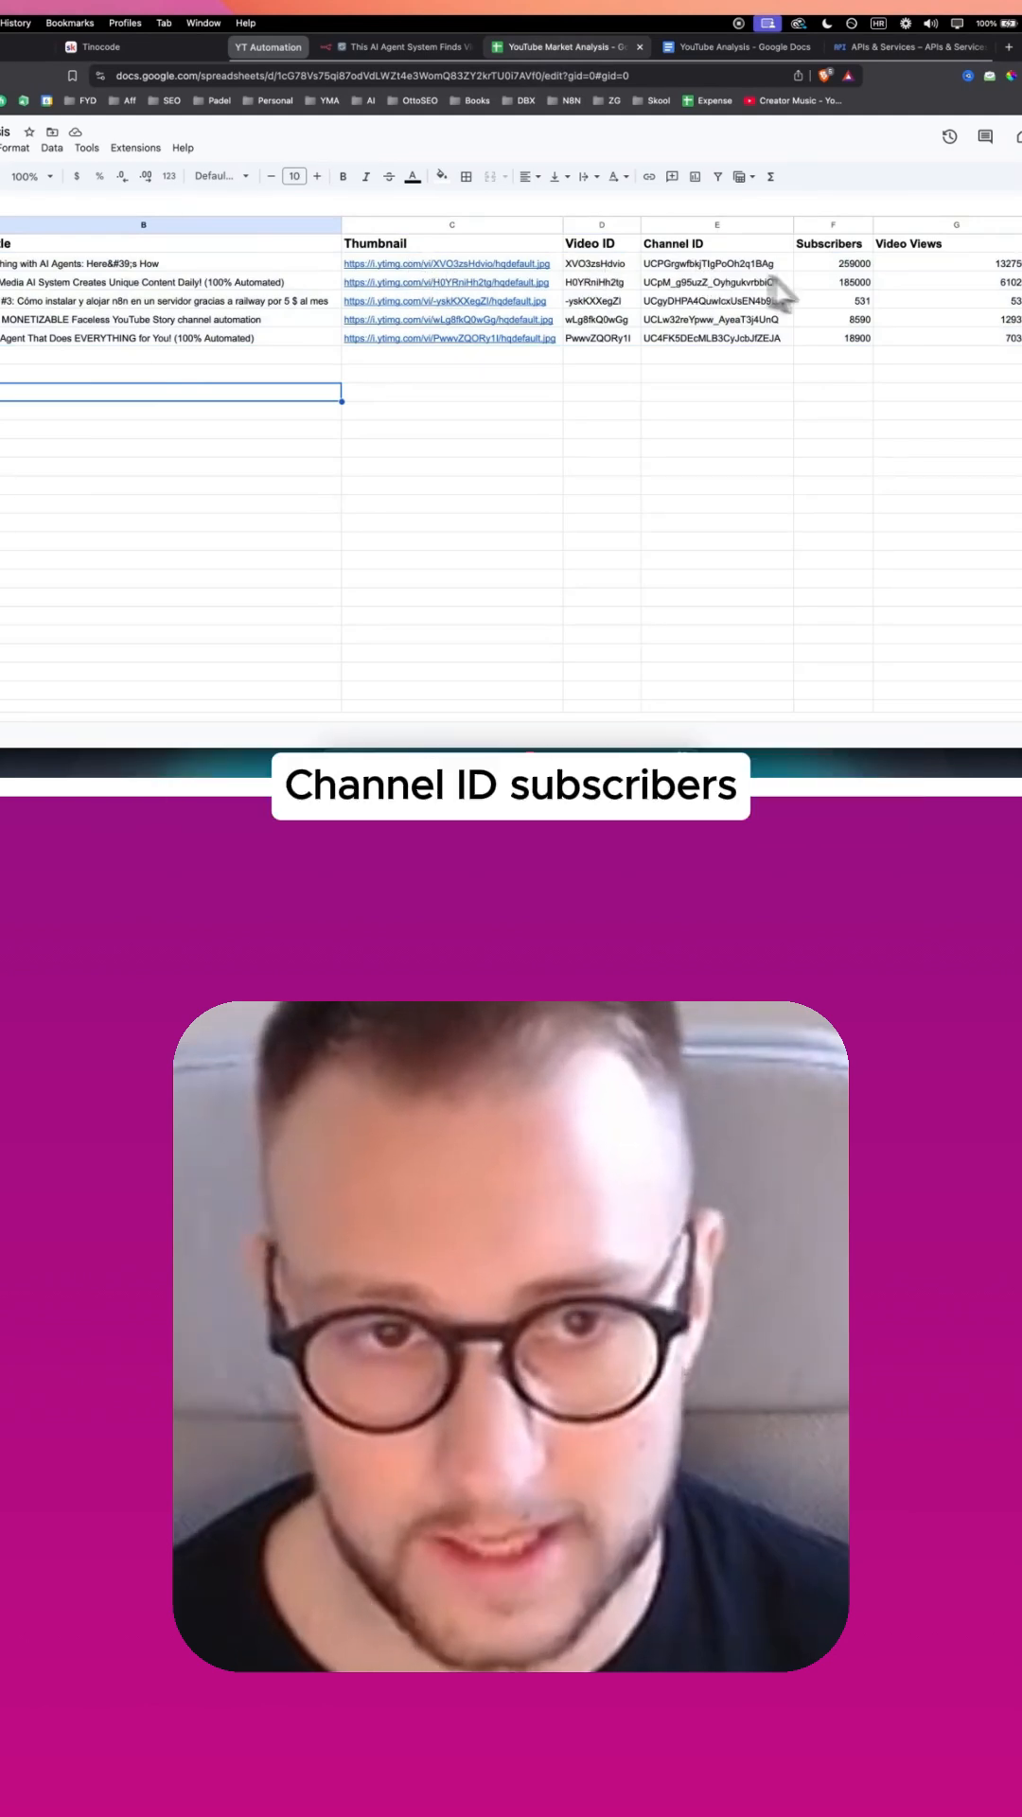
# Inspect the first video's title and Video ID, then check the still-blank YouTube Analysis doc while the run continues.
pyautogui.click(950, 265)
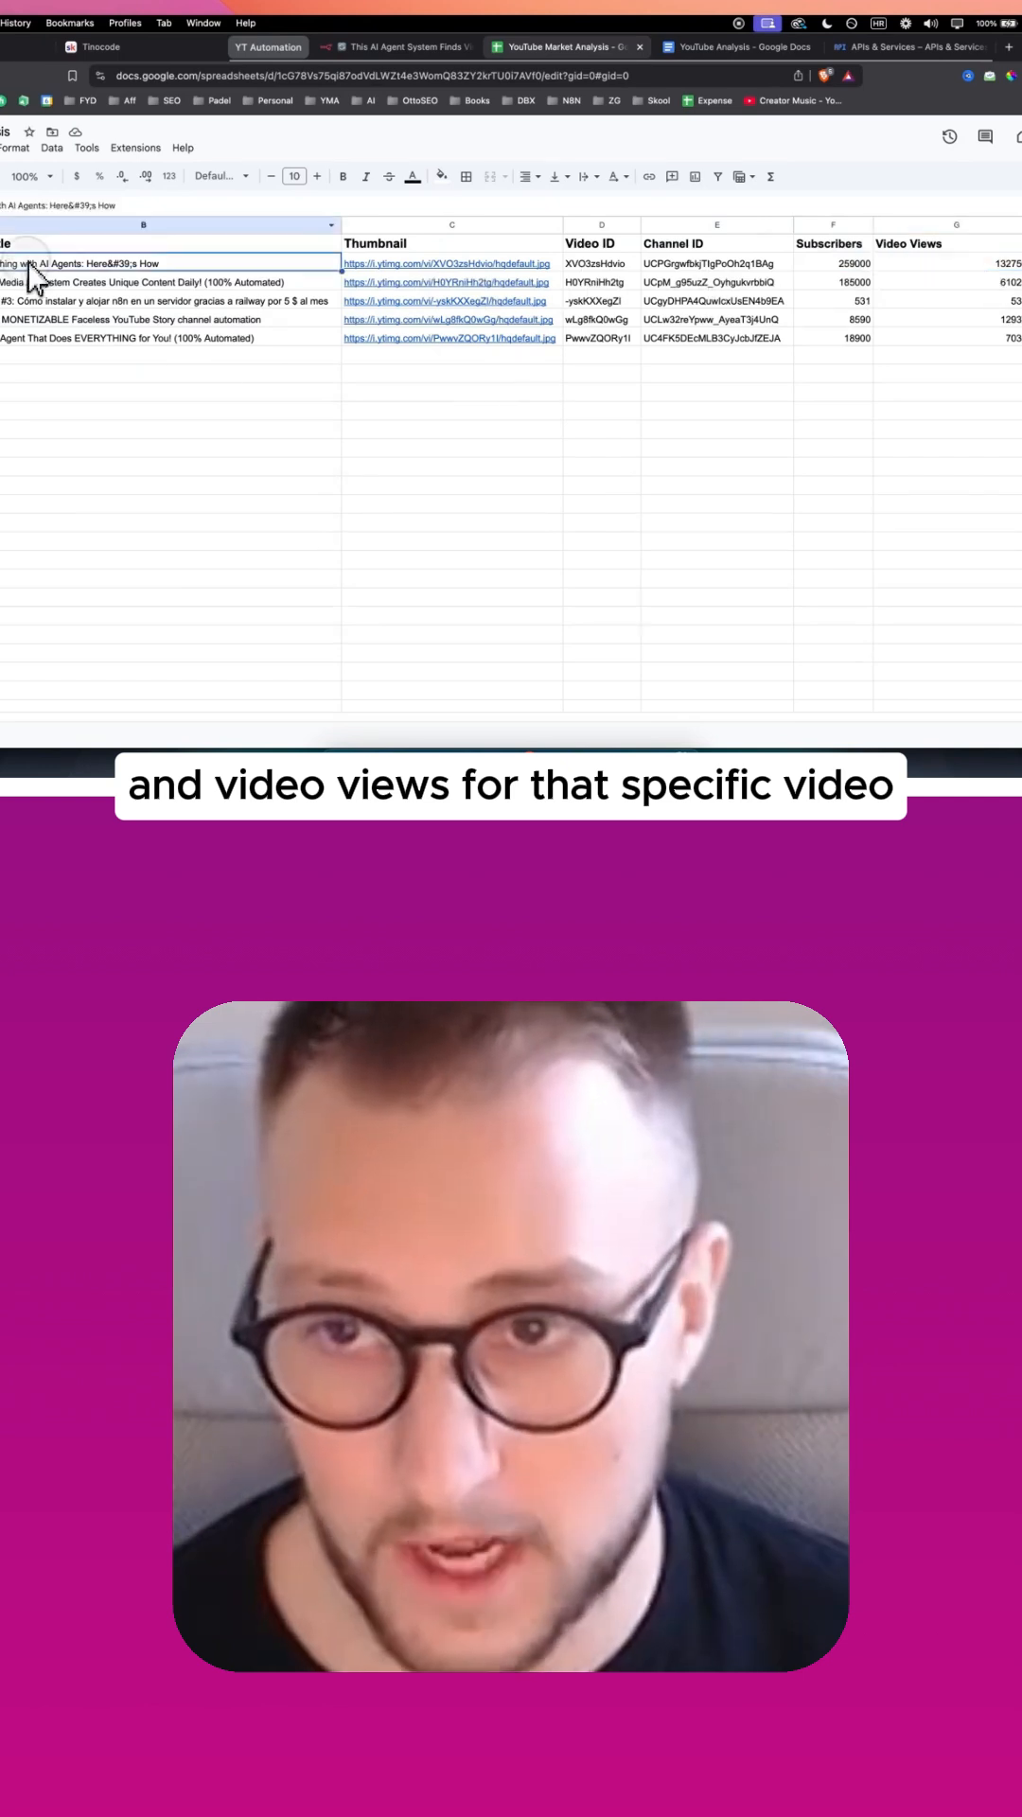
pyautogui.click(602, 263)
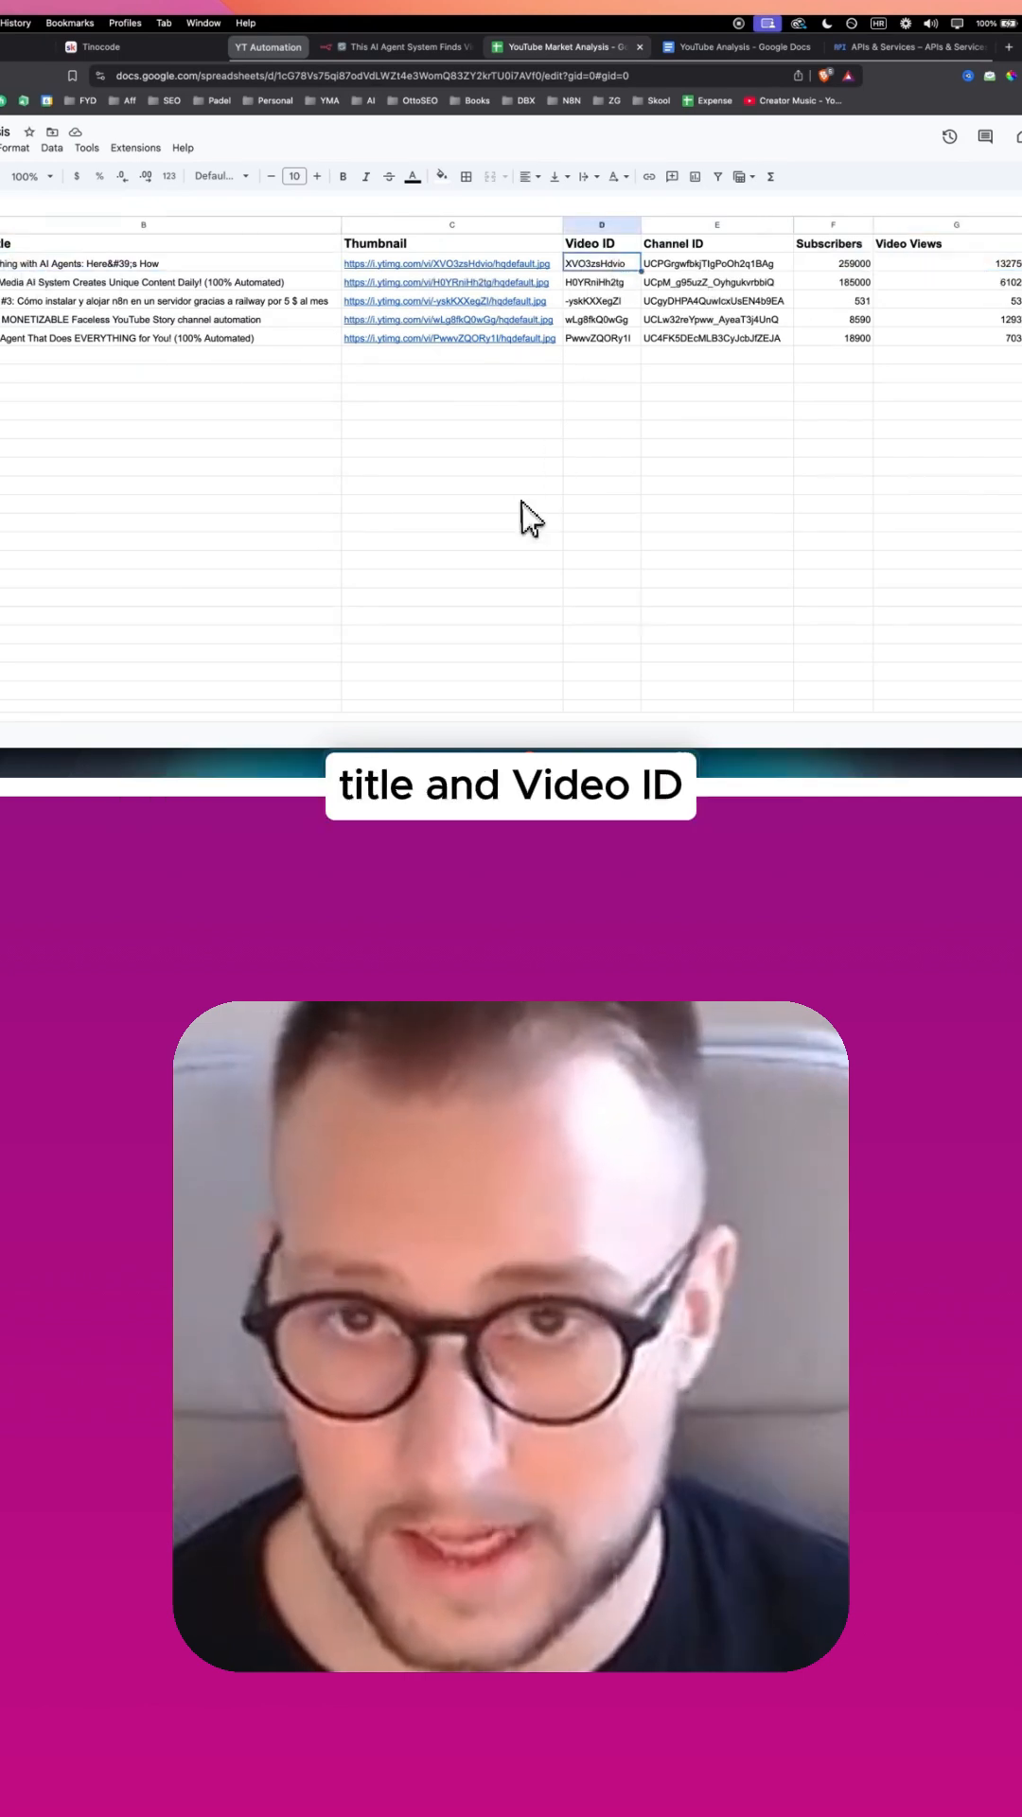
pyautogui.click(734, 46)
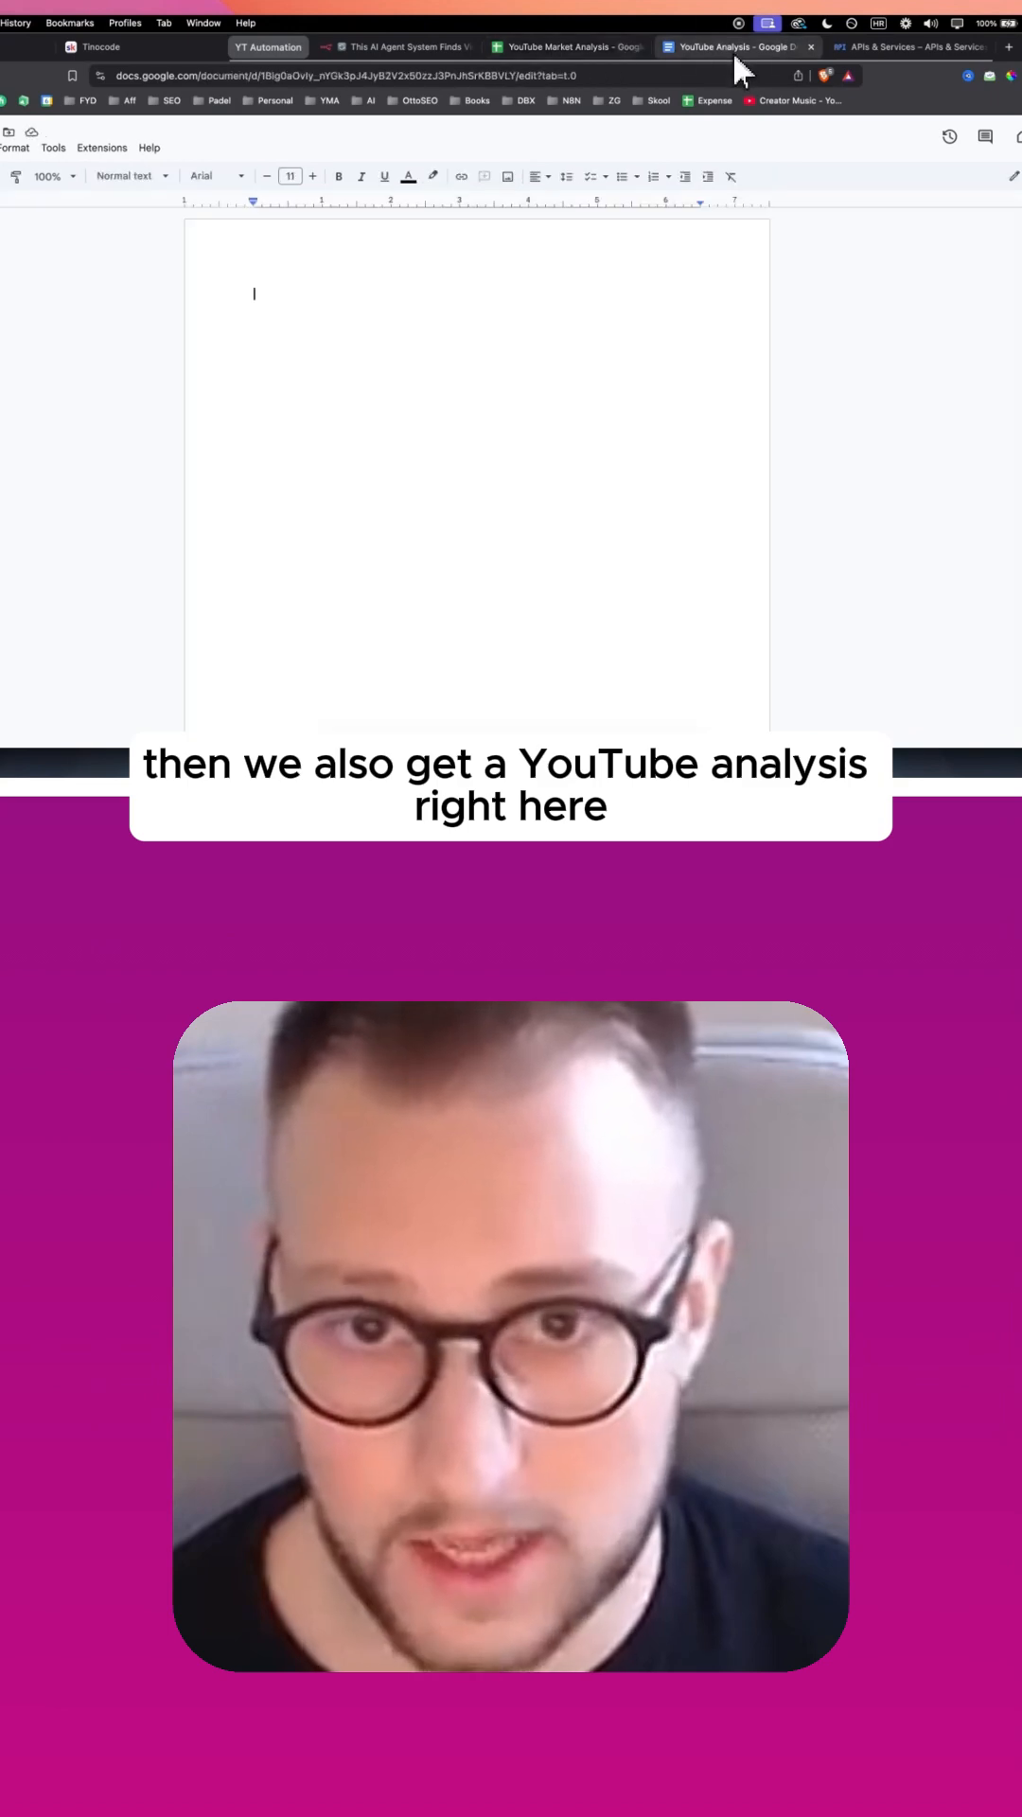
pyautogui.click(403, 45)
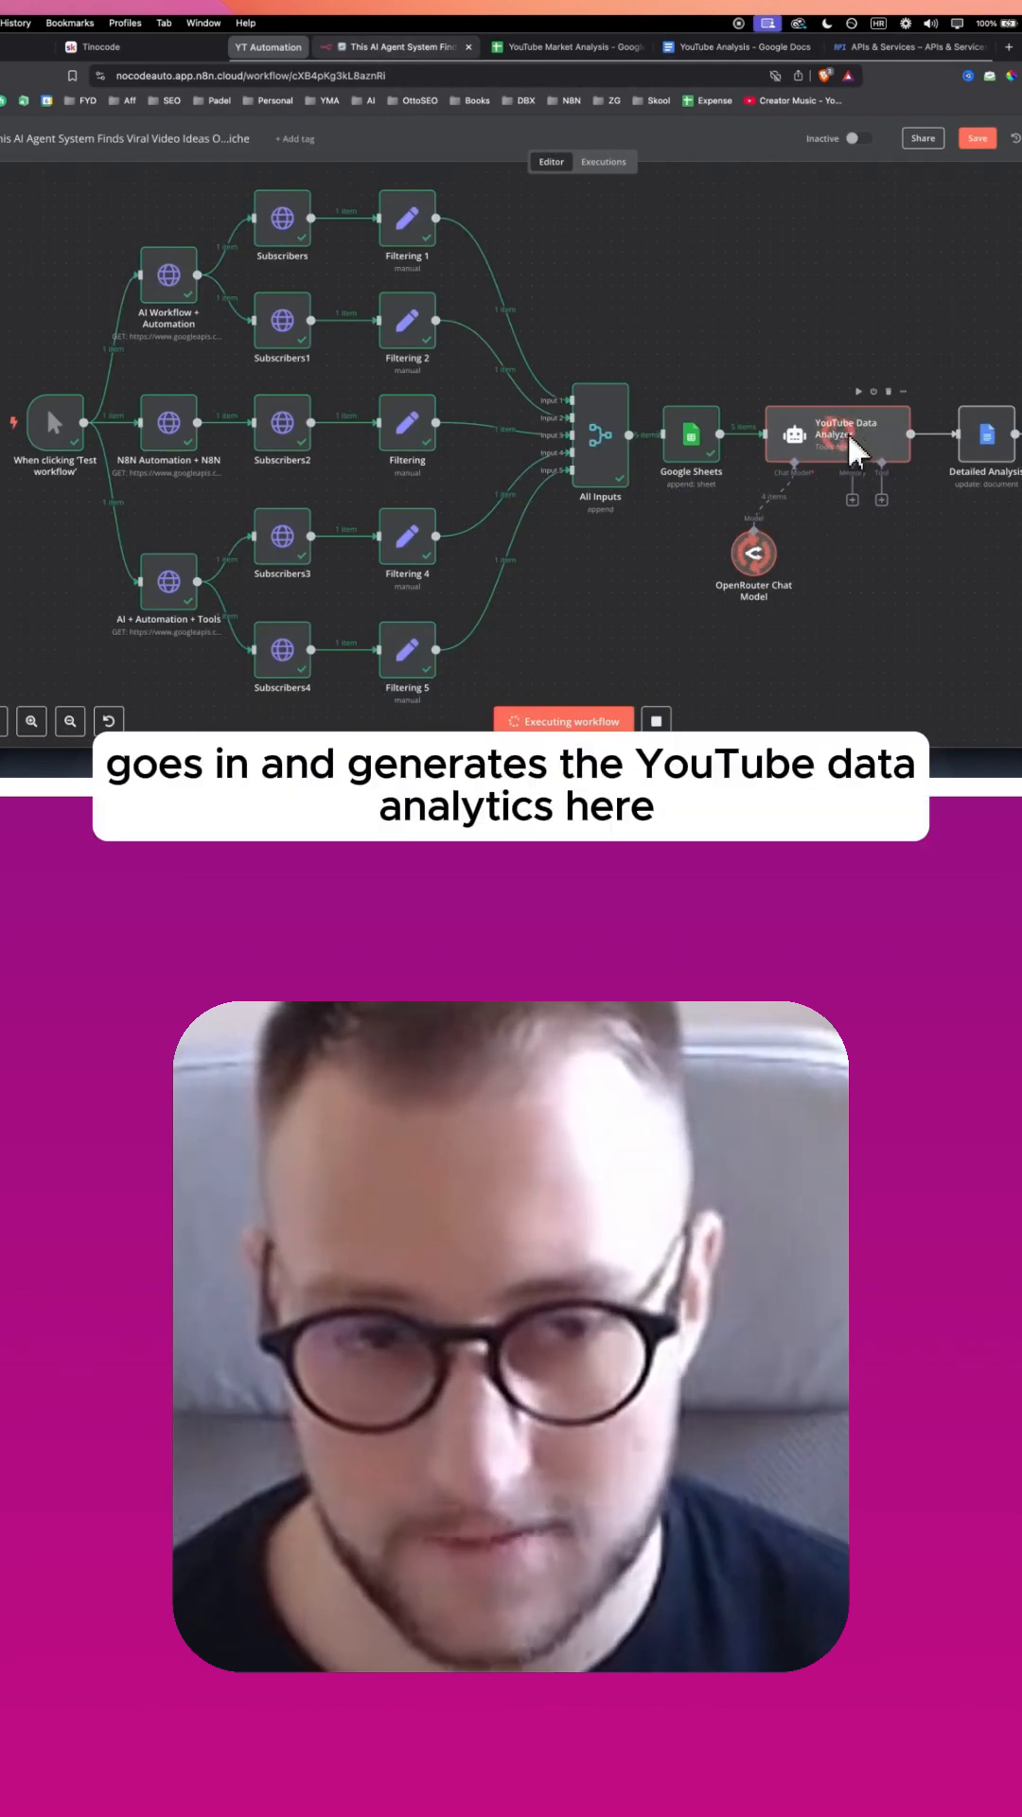
pyautogui.click(736, 45)
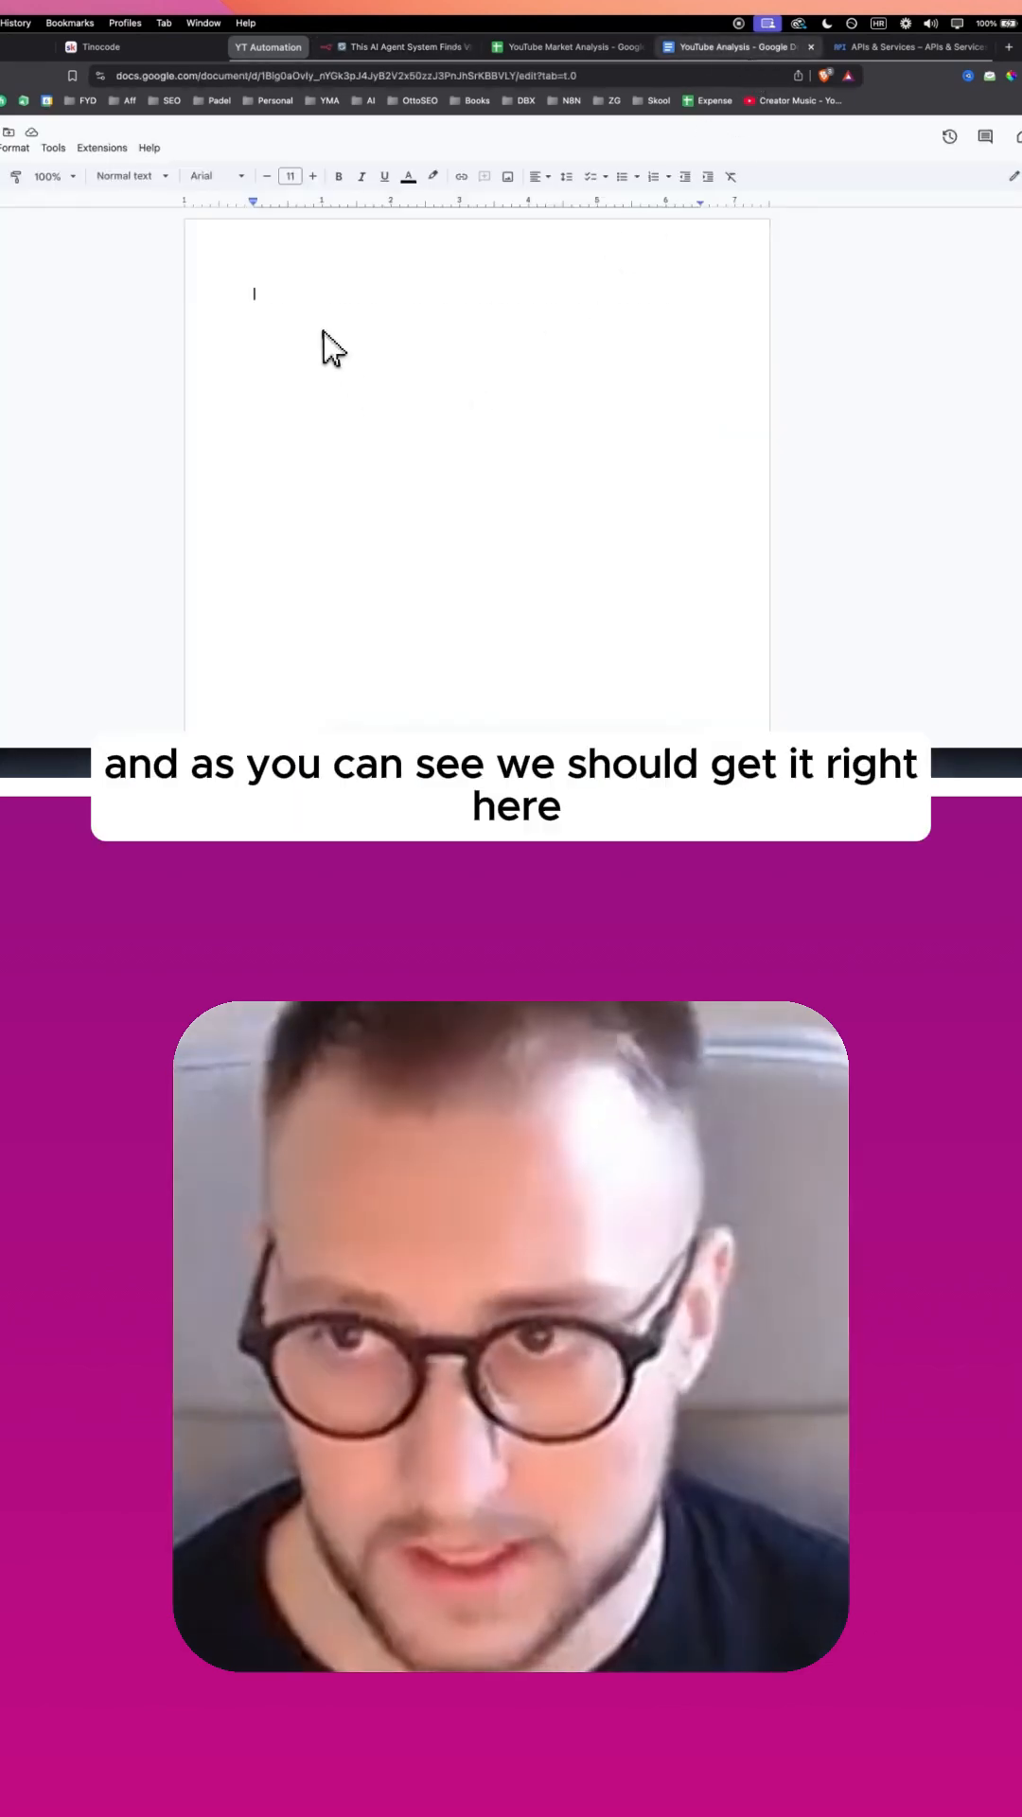